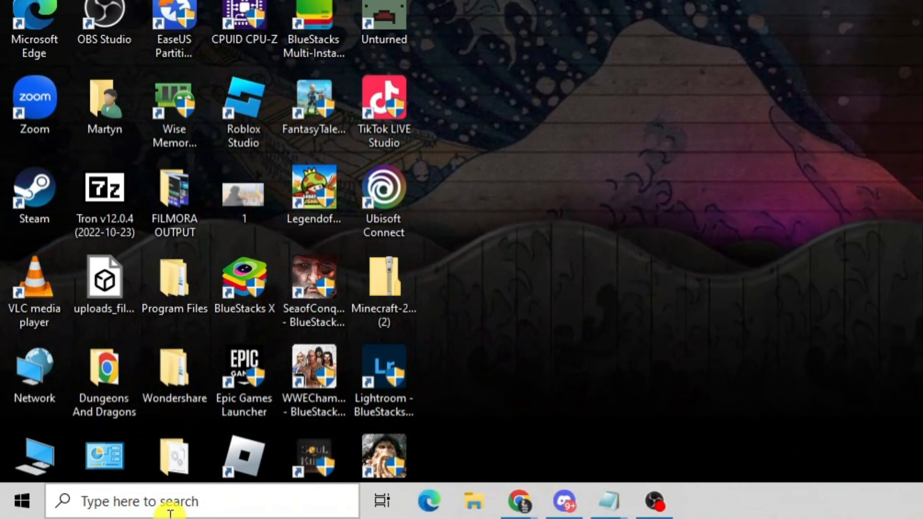
- Search for 'notepad' in Windows Start search and launch Notepad from the results
type("no")
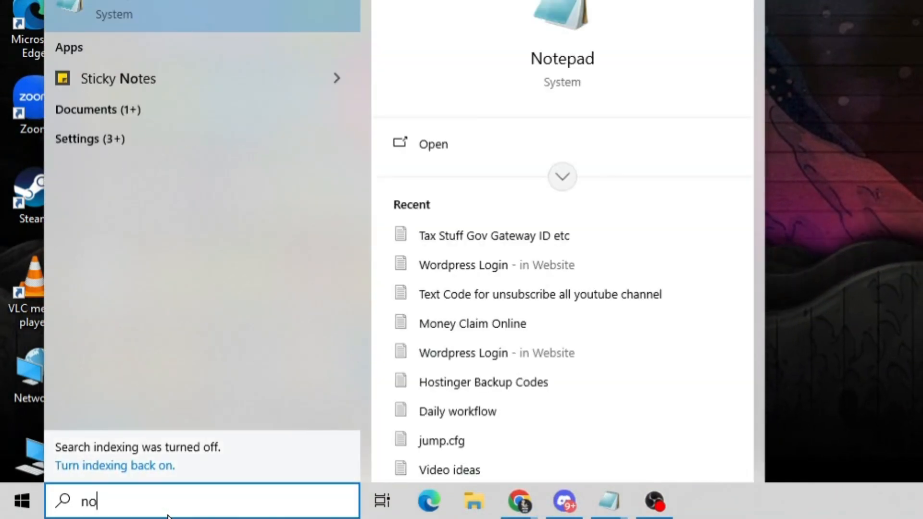
type("tepad")
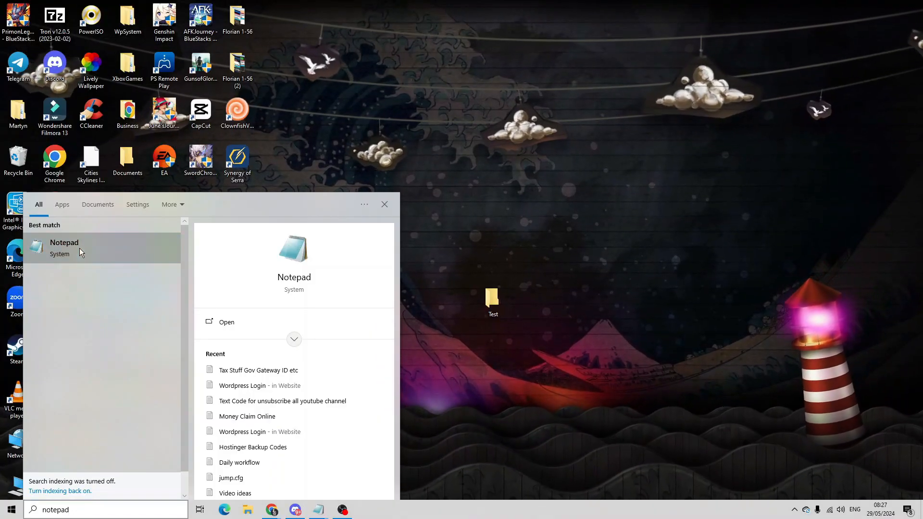
left_click(226, 322)
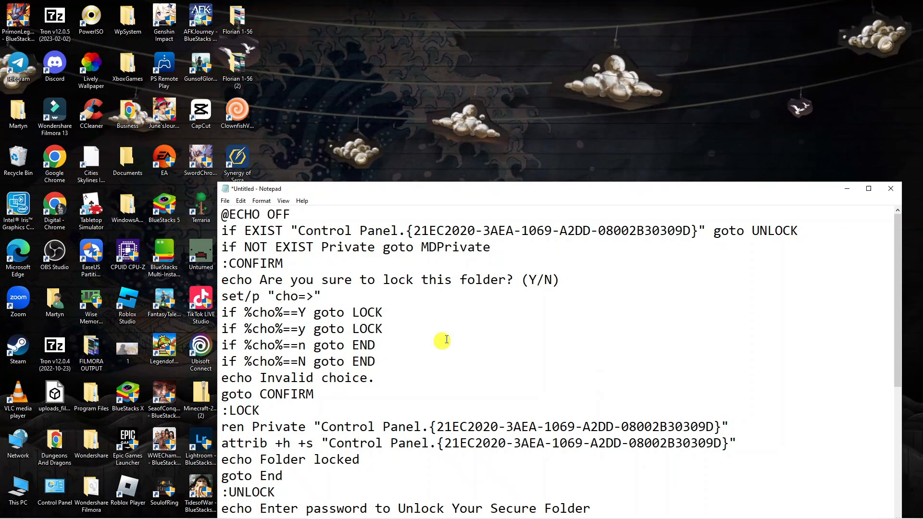
- Review the pasted folder-lock script and select the YOUR PASSWORD placeholder on the password check line
scroll("down", 3)
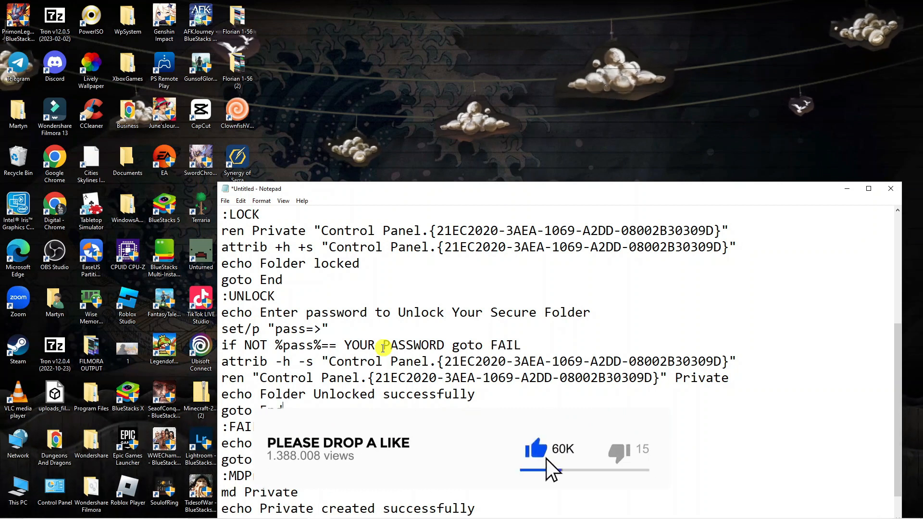
scroll("up", 3)
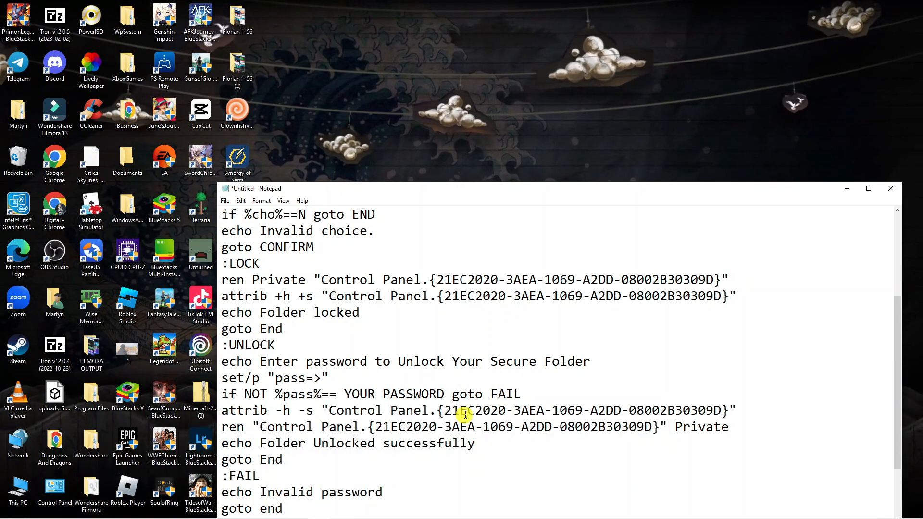
left_click_drag(530, 188, 459, 132)
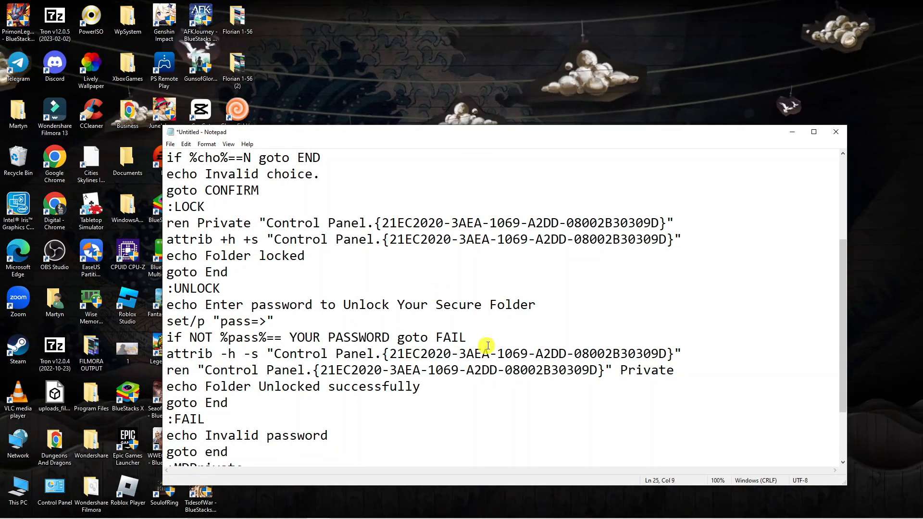
left_click(486, 337)
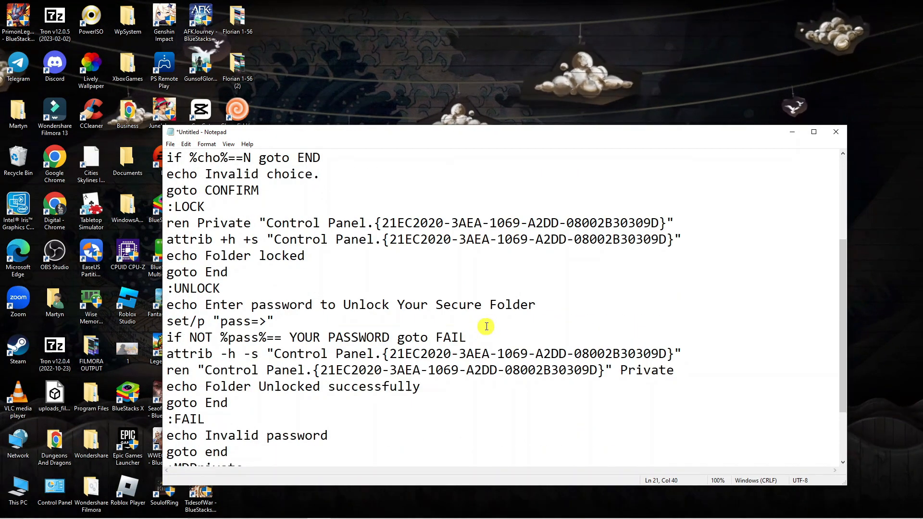
mouse_move(183, 341)
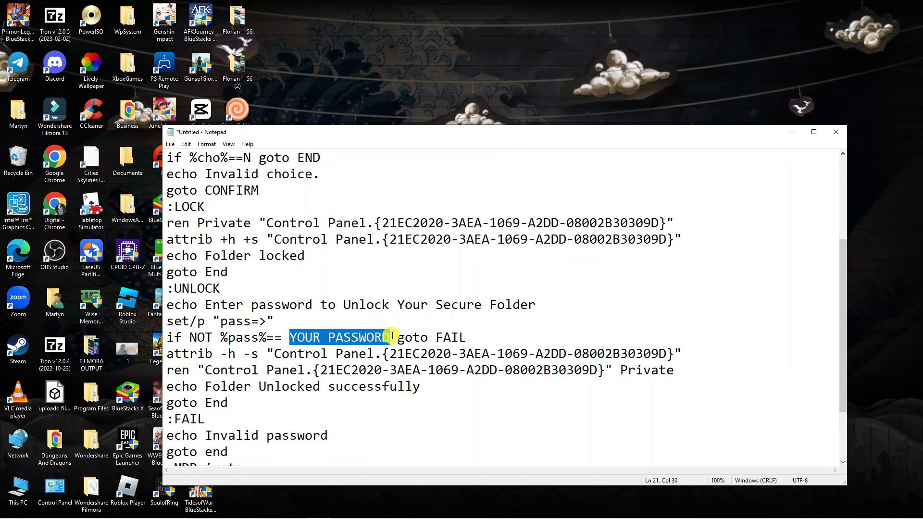
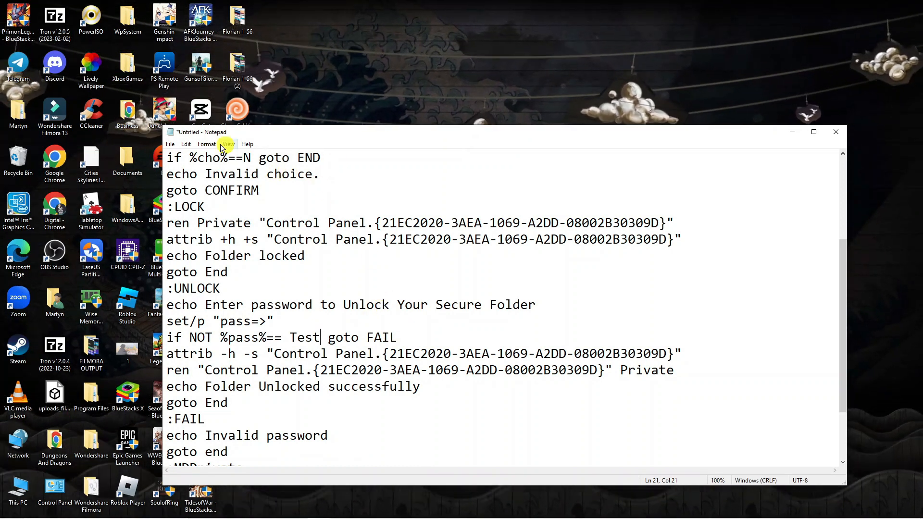
left_click(186, 144)
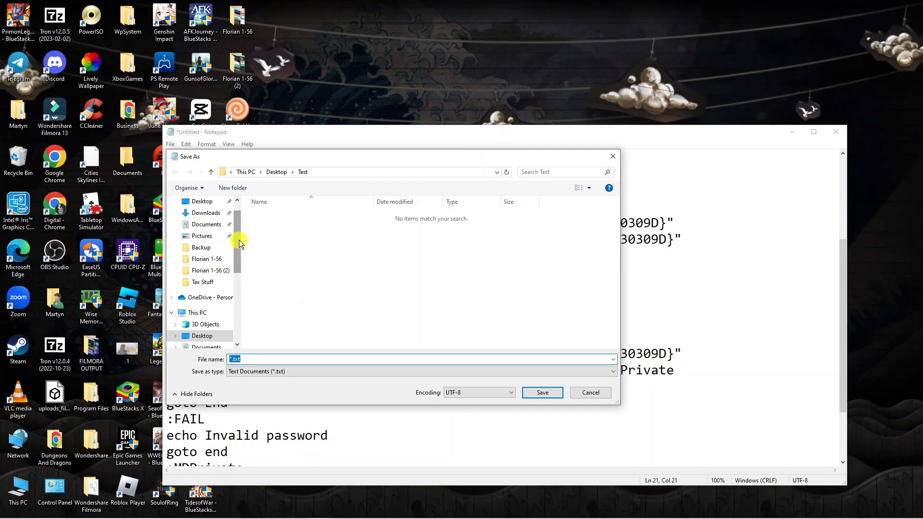
- Save the script as password.bat, type All Files, in the Desktop Test folder
scroll("down", 3)
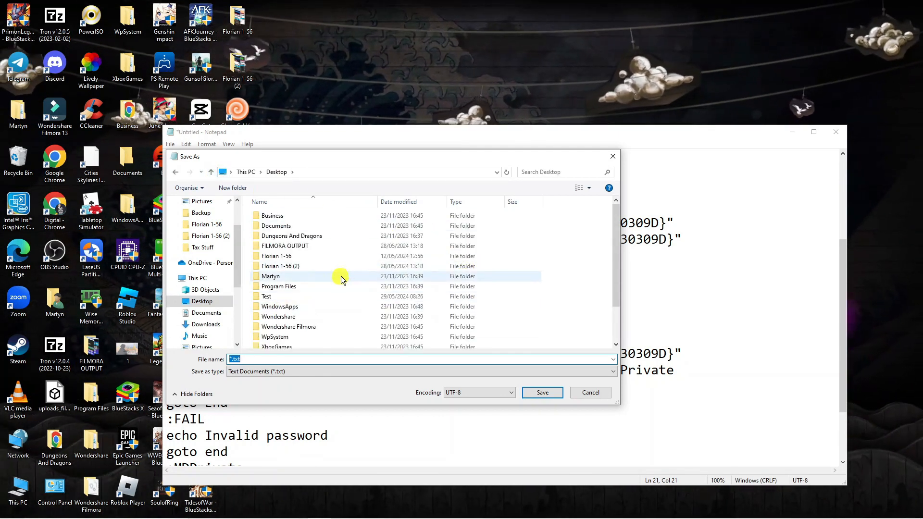
double_click(266, 296)
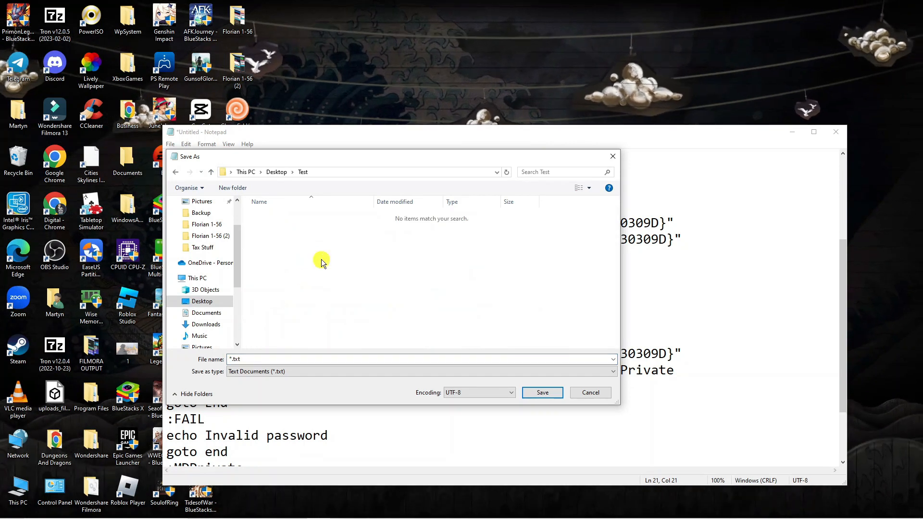
left_click(337, 359)
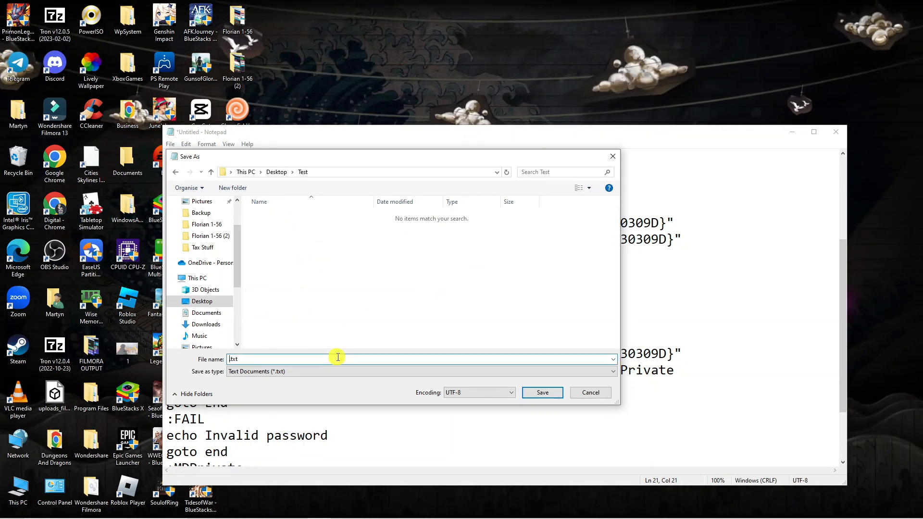
type("password.b")
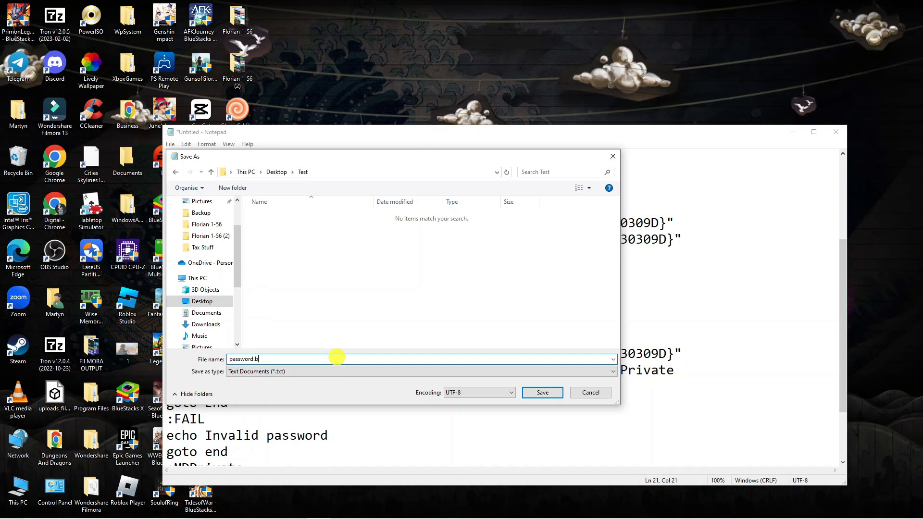
type("at")
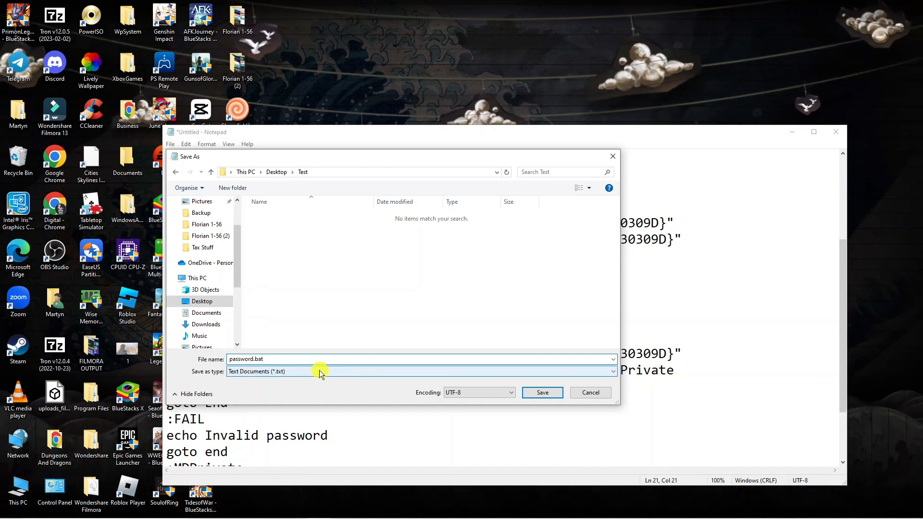
left_click(420, 370)
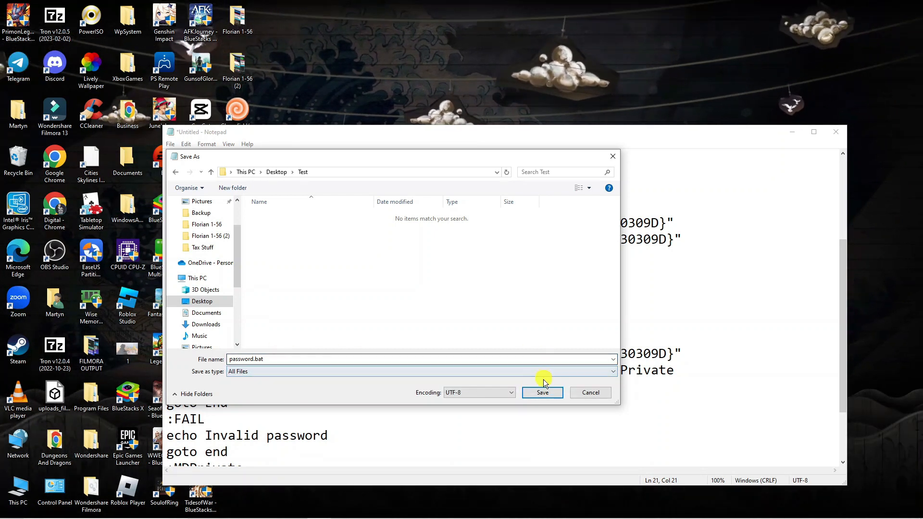
left_click(542, 392)
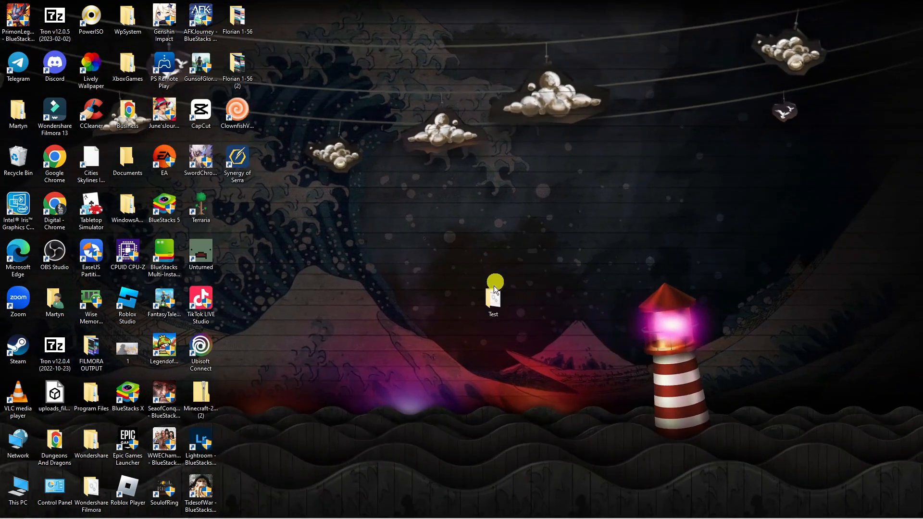
- Open the Test folder and run password.bat to generate the Private folder
double_click(492, 297)
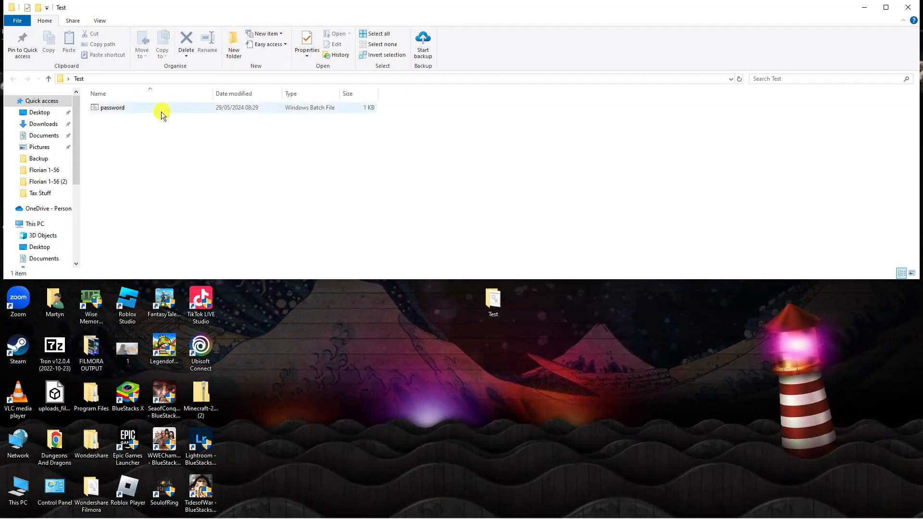
left_click(112, 107)
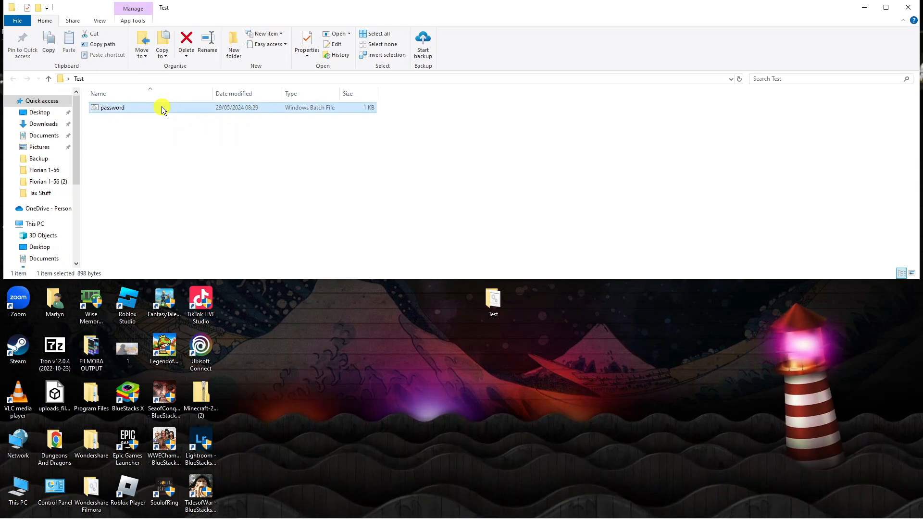
left_click(233, 45)
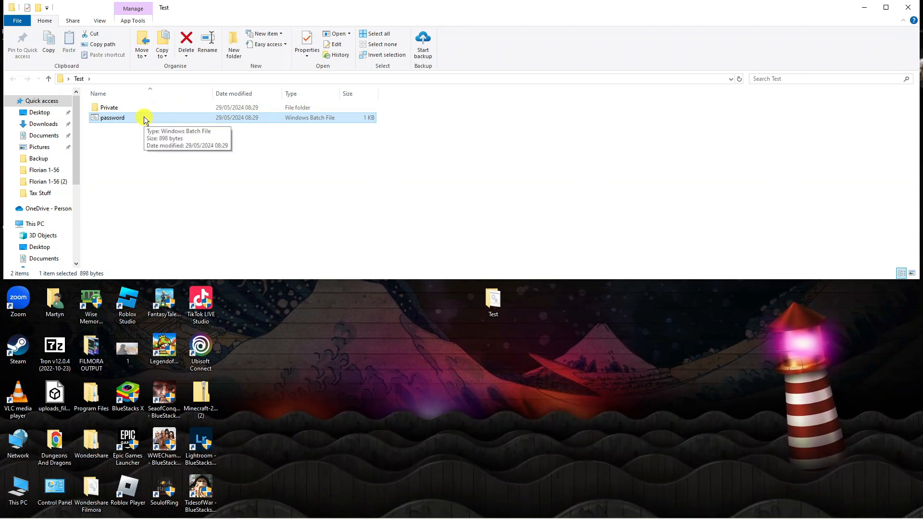
- Run password.bat again to bring up the lock-folder Y/N prompt
double_click(112, 117)
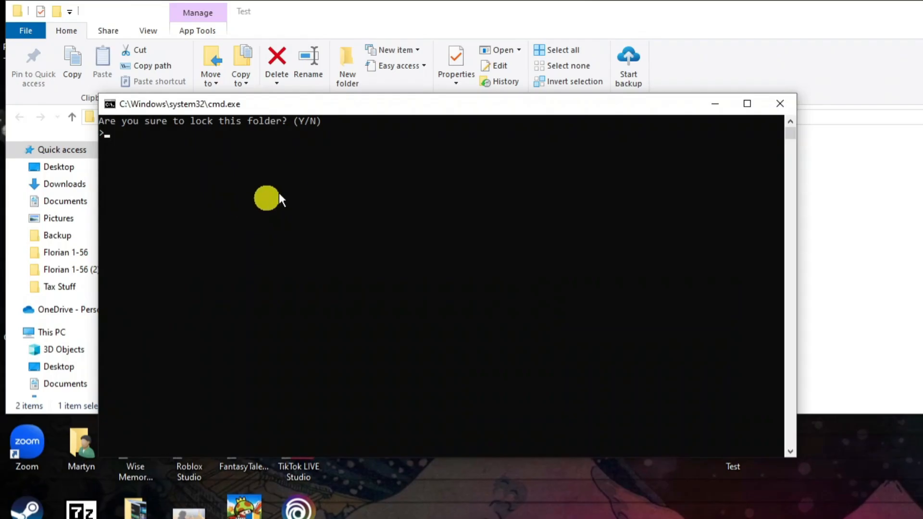
mouse_move(318, 144)
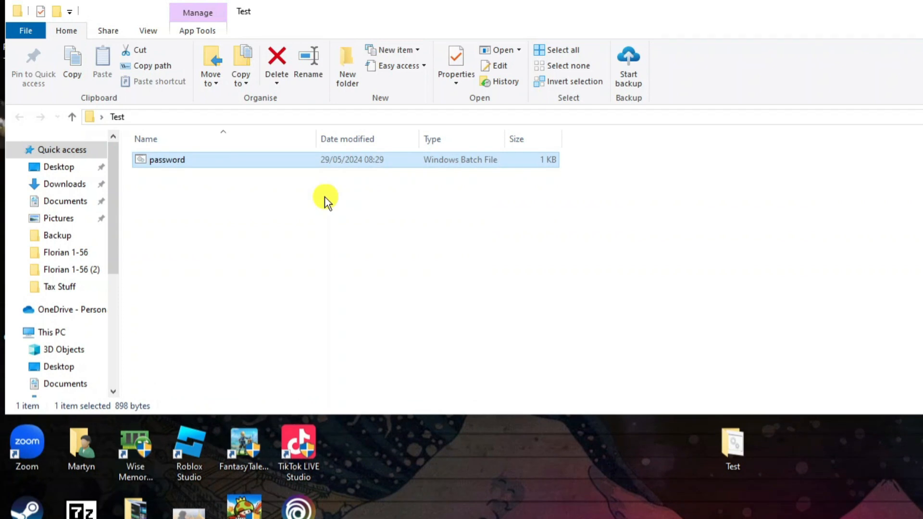
mouse_move(232, 212)
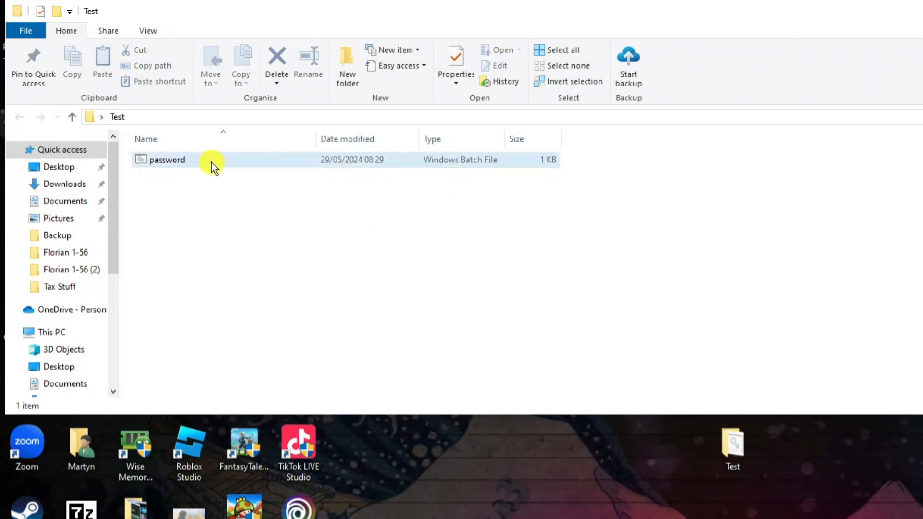
double_click(167, 160)
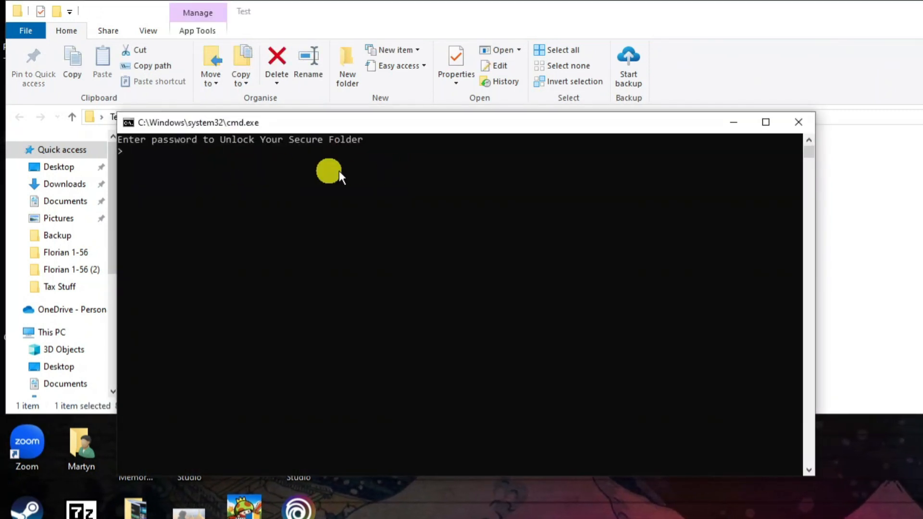
mouse_move(462, 179)
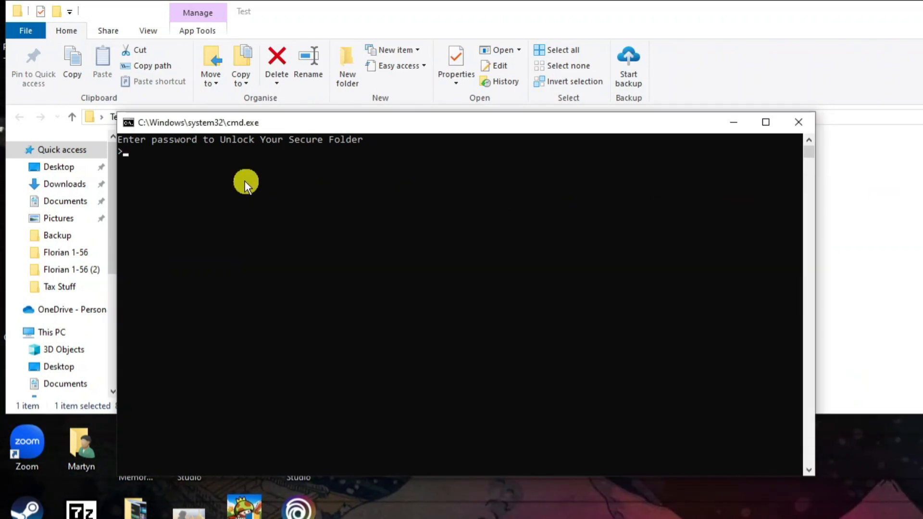
type("Tes")
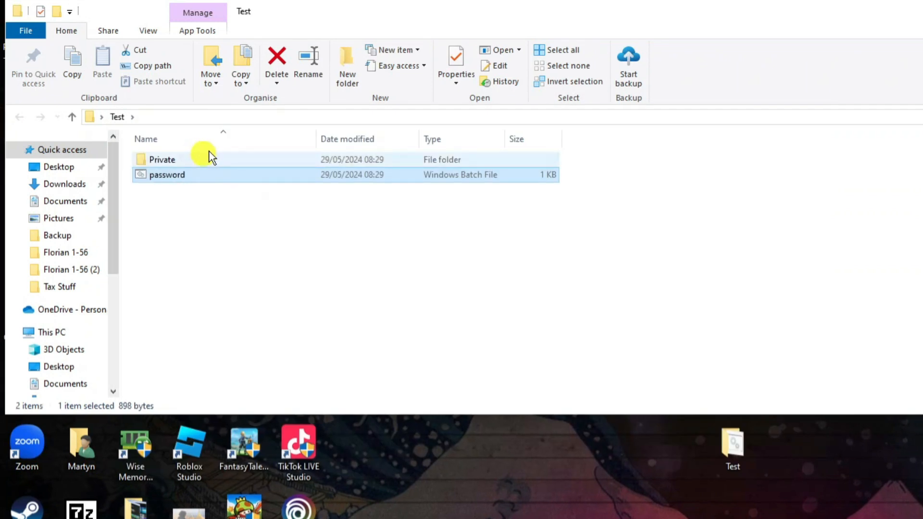
double_click(161, 160)
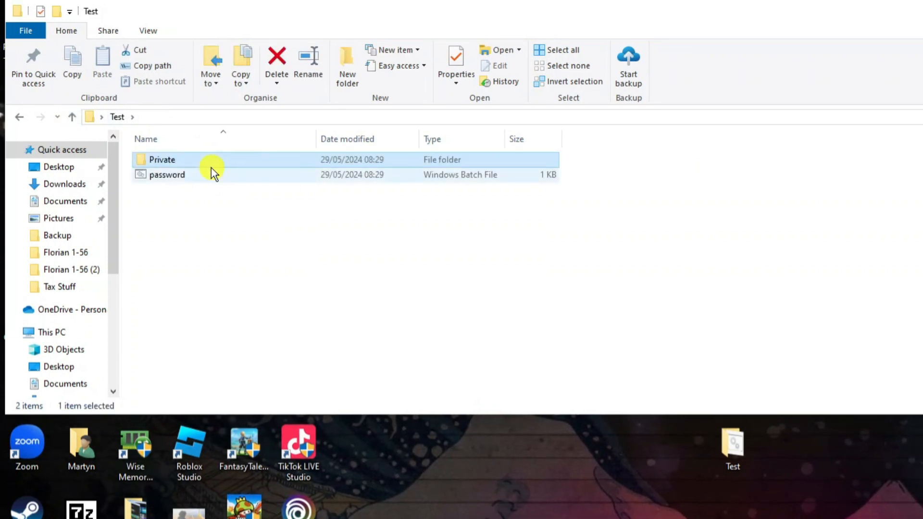
double_click(167, 174)
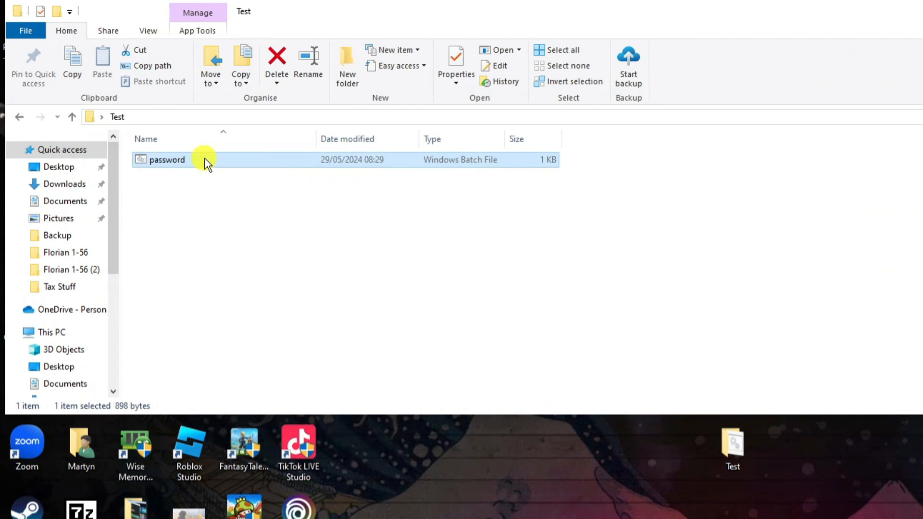
double_click(167, 159)
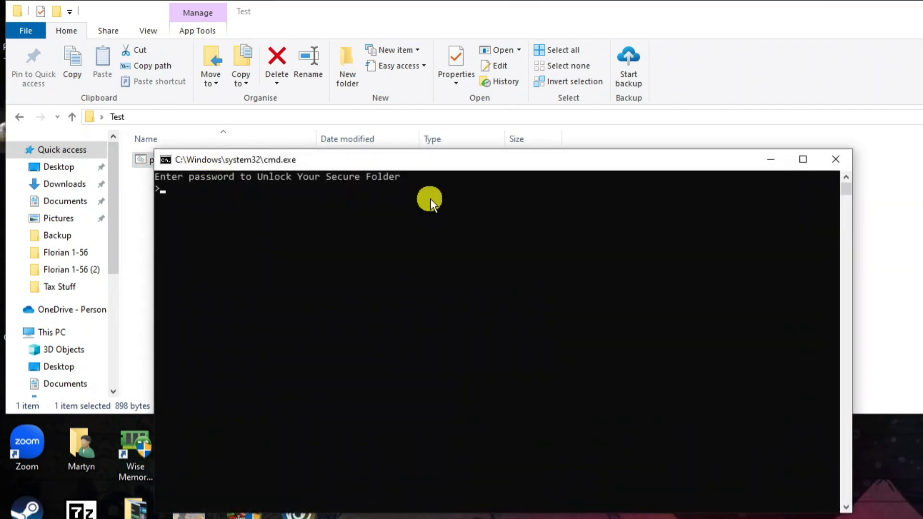
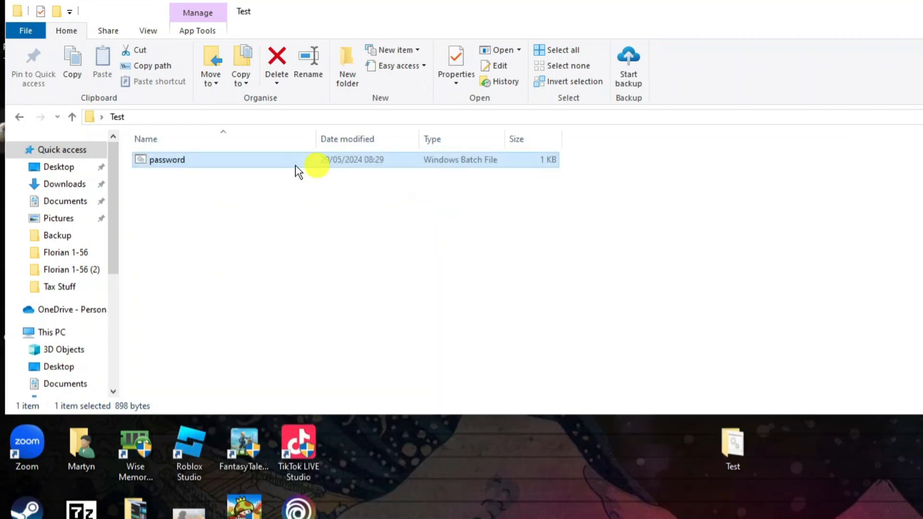
mouse_move(289, 197)
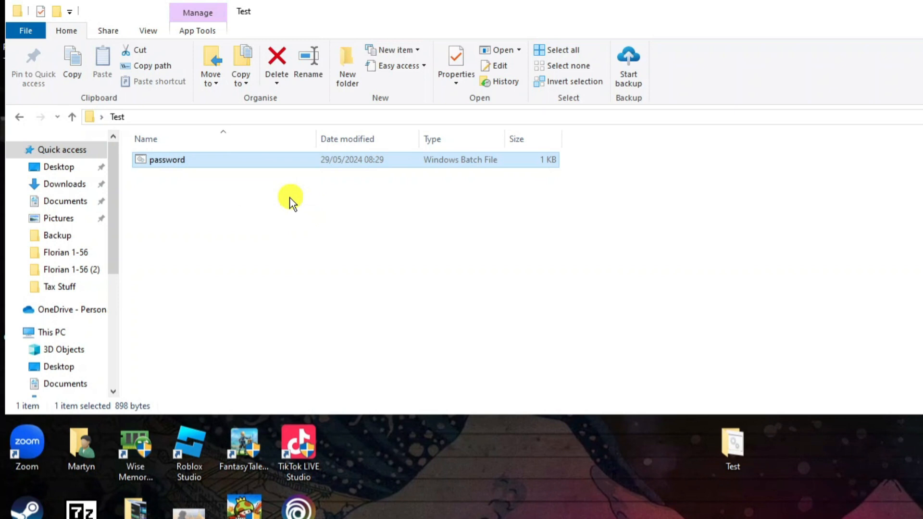